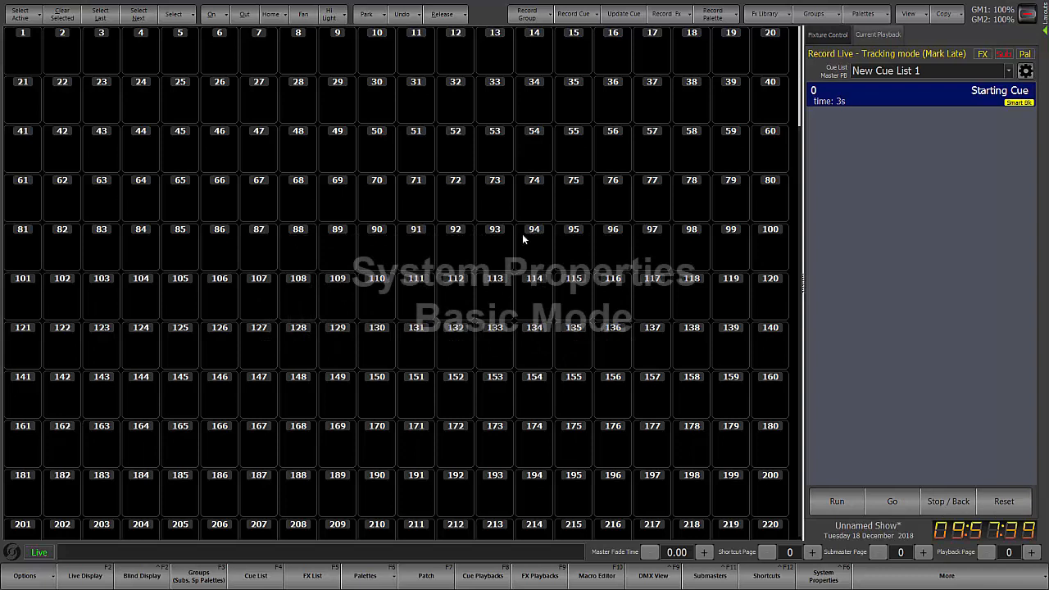
Review the Output device/protocol list in System Properties, leaving DMX output set to None.
click(823, 575)
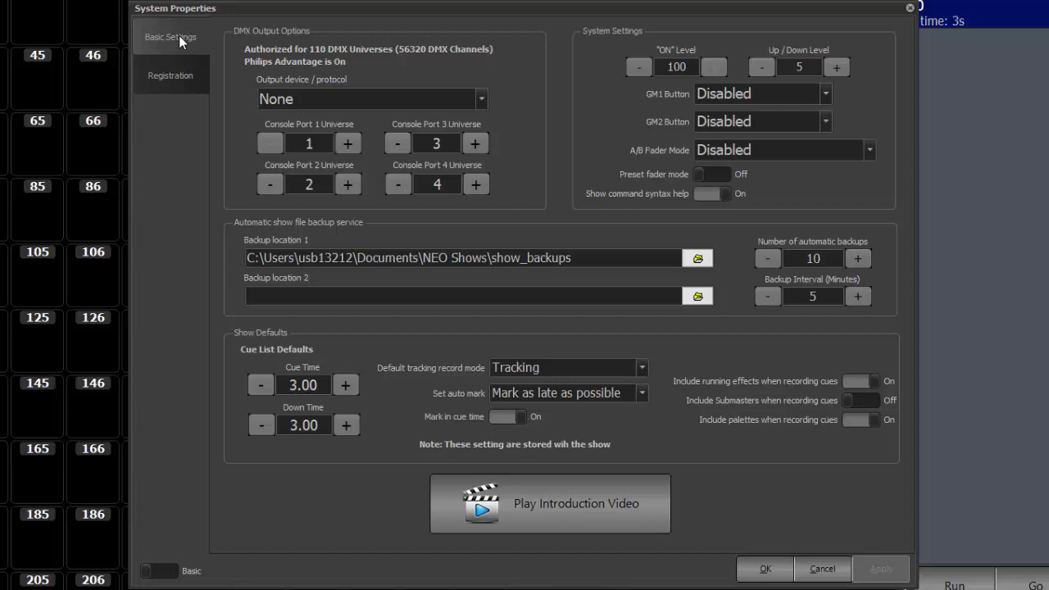
mouse_move(444, 99)
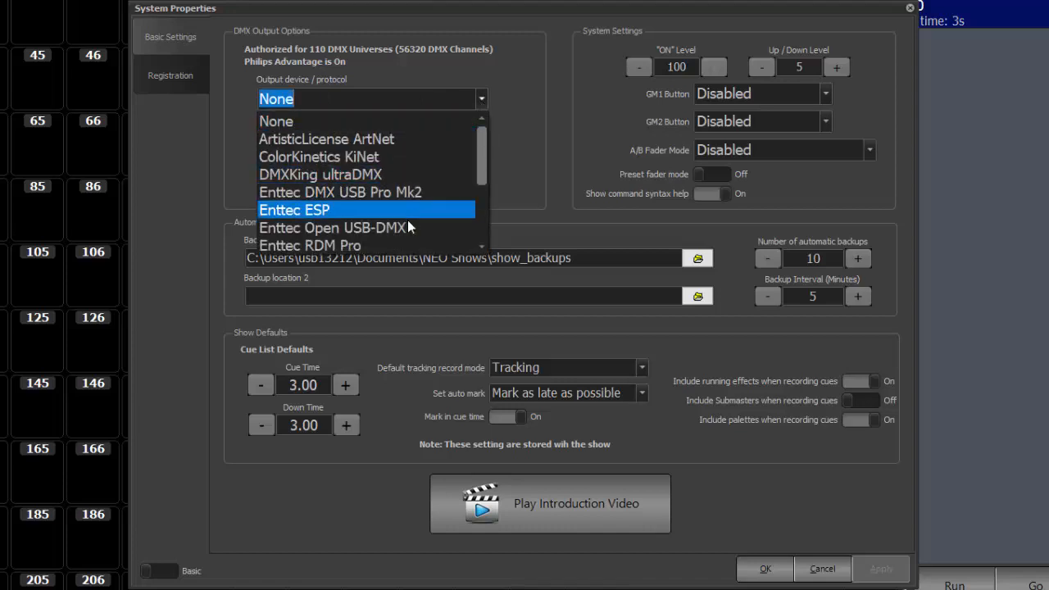
scroll(down, 3)
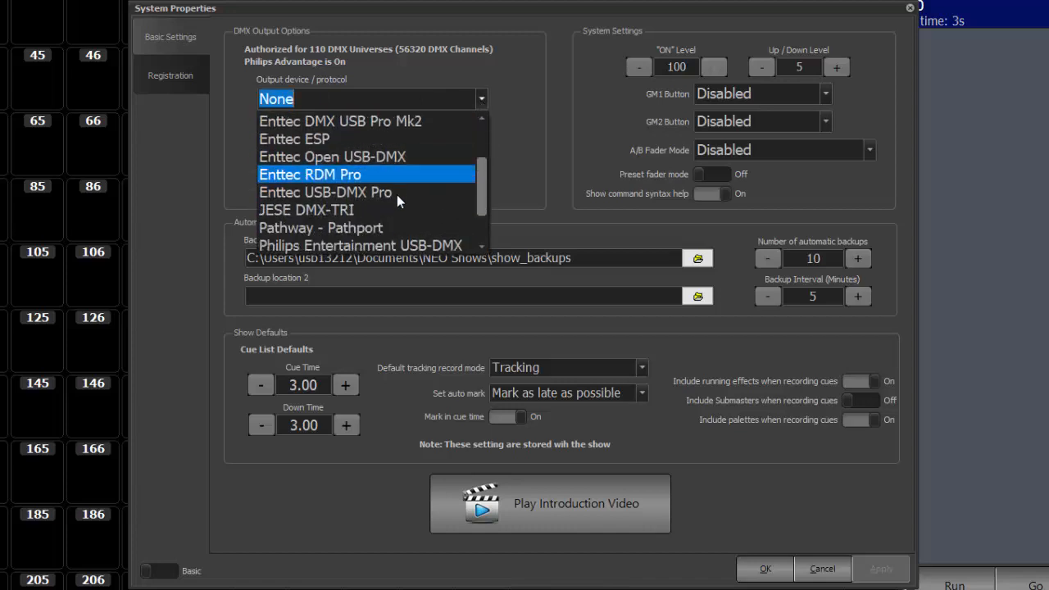
scroll(down, 3)
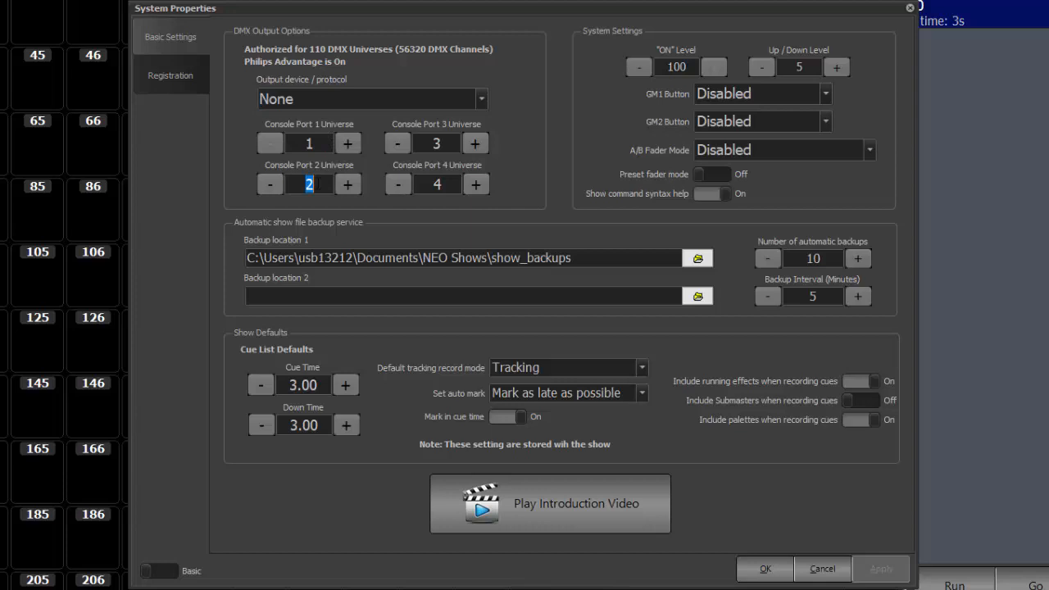
click(436, 183)
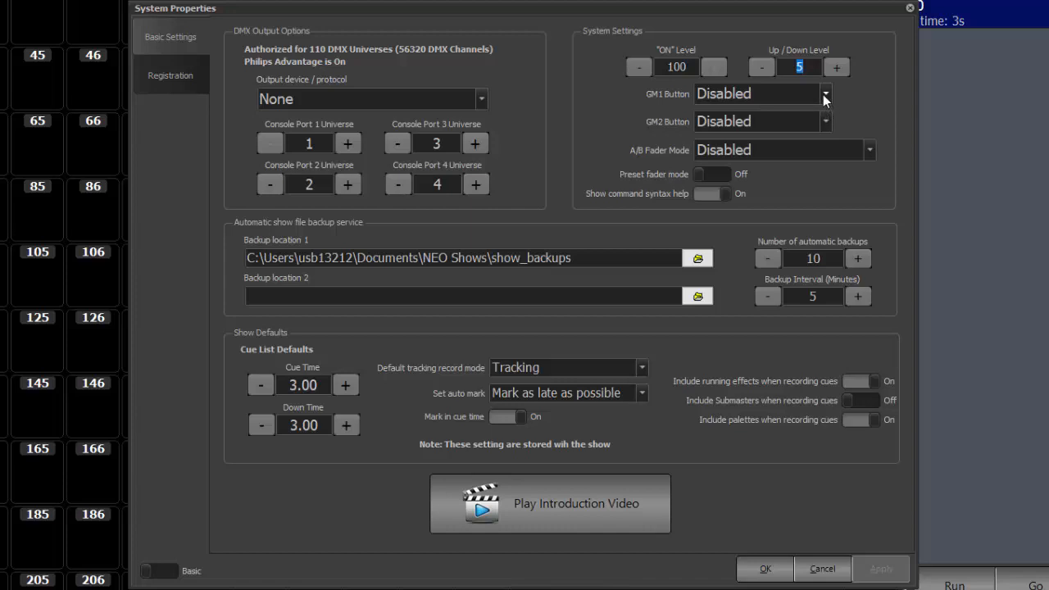
click(826, 94)
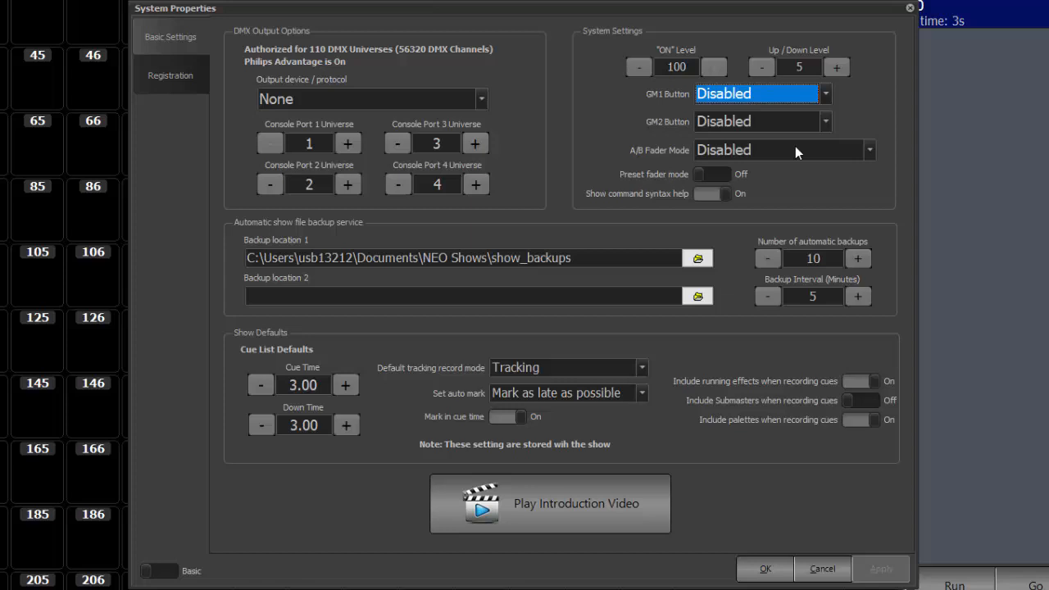
mouse_move(872, 156)
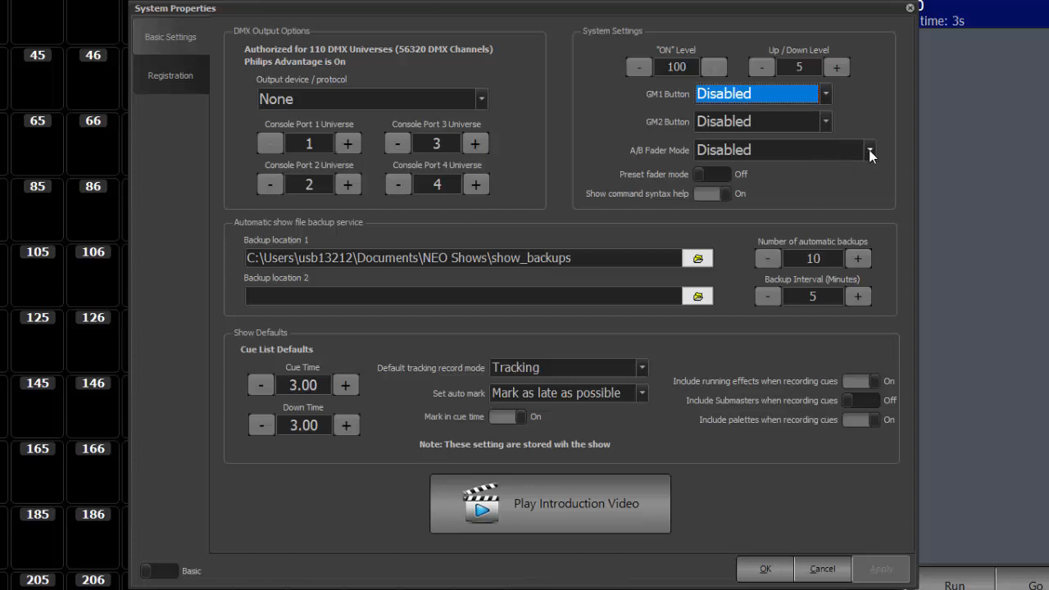
click(869, 150)
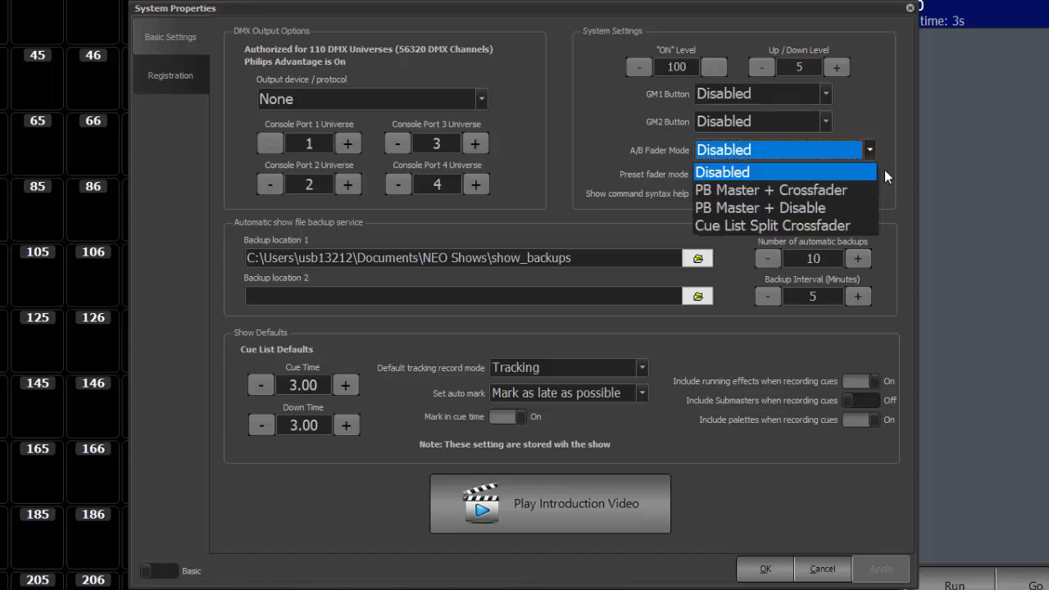
click(721, 172)
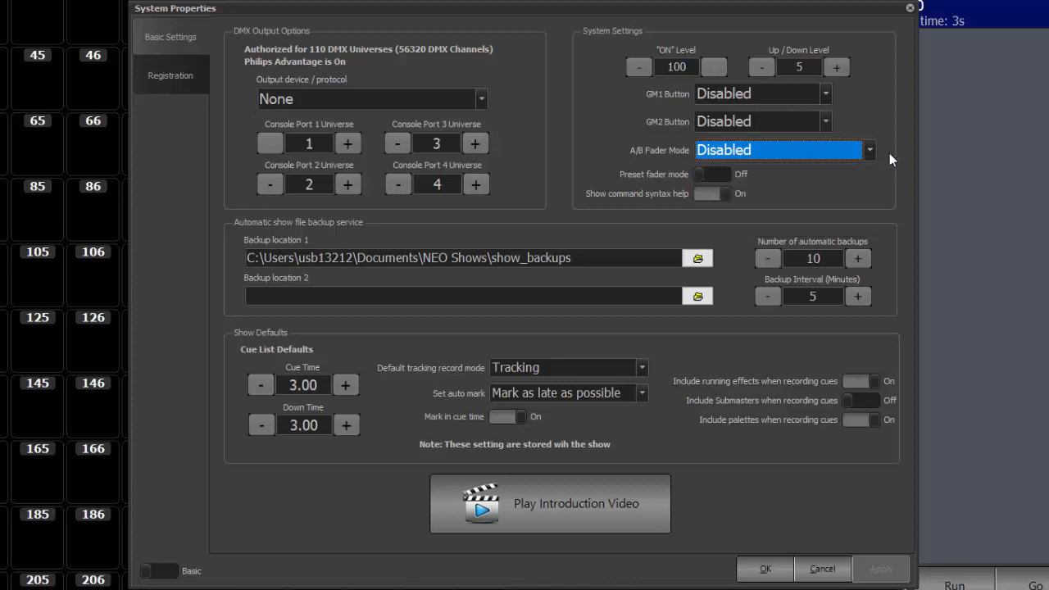
mouse_move(702, 177)
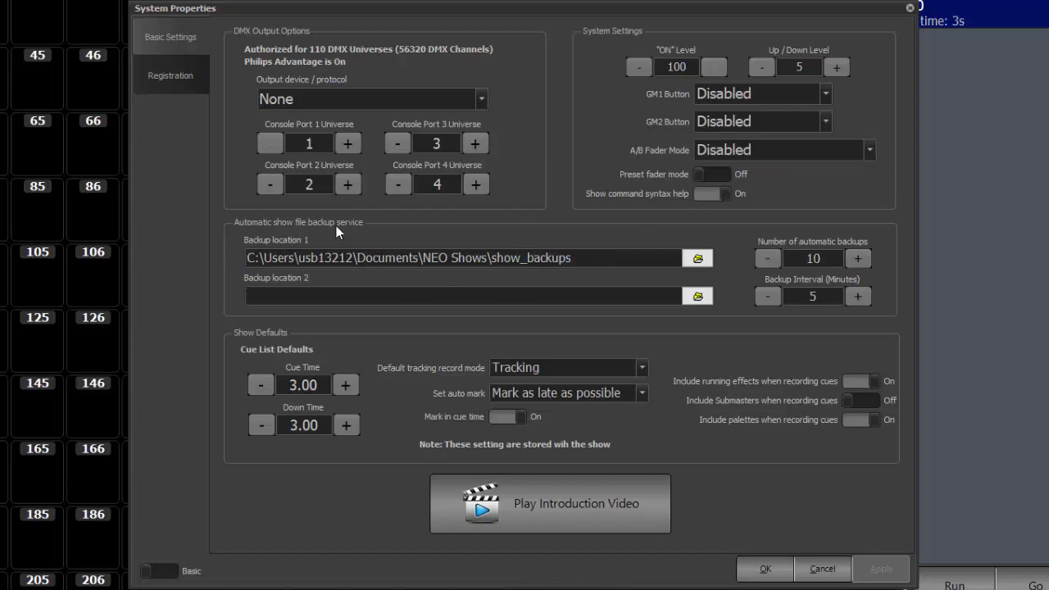
mouse_move(512, 286)
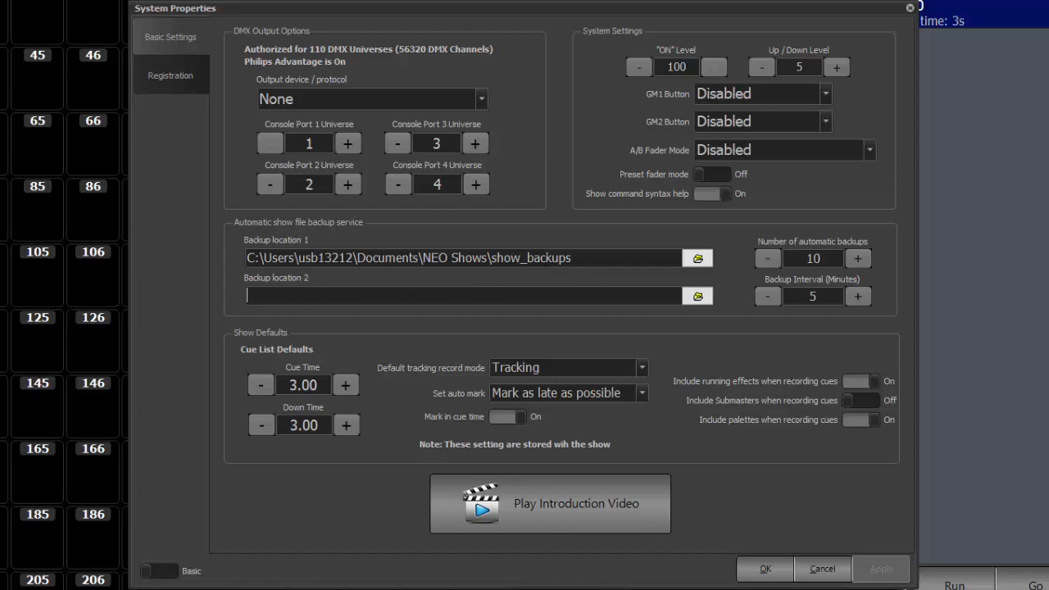
click(475, 296)
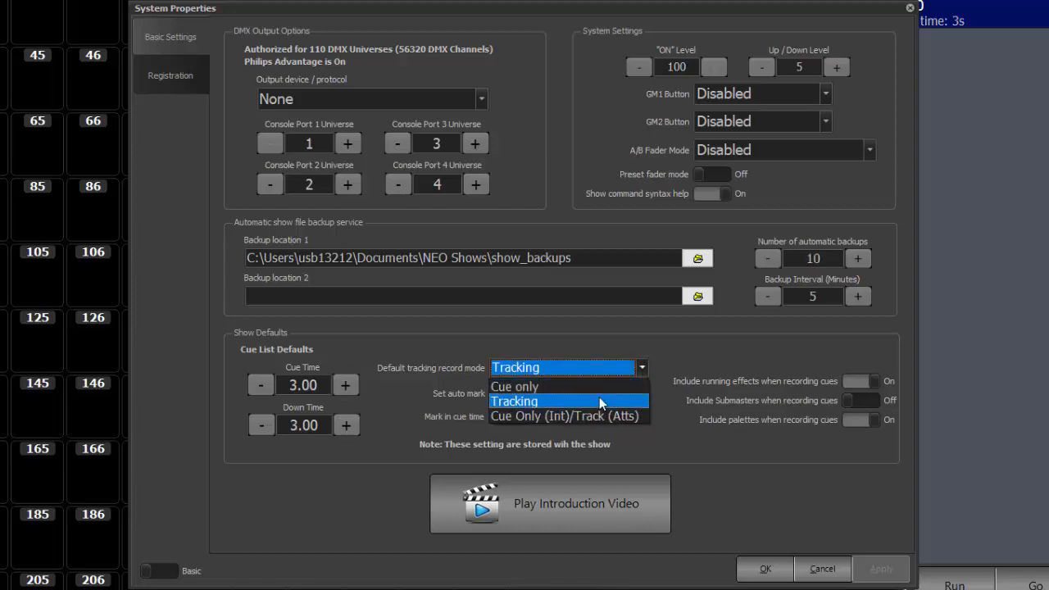
mouse_move(565, 417)
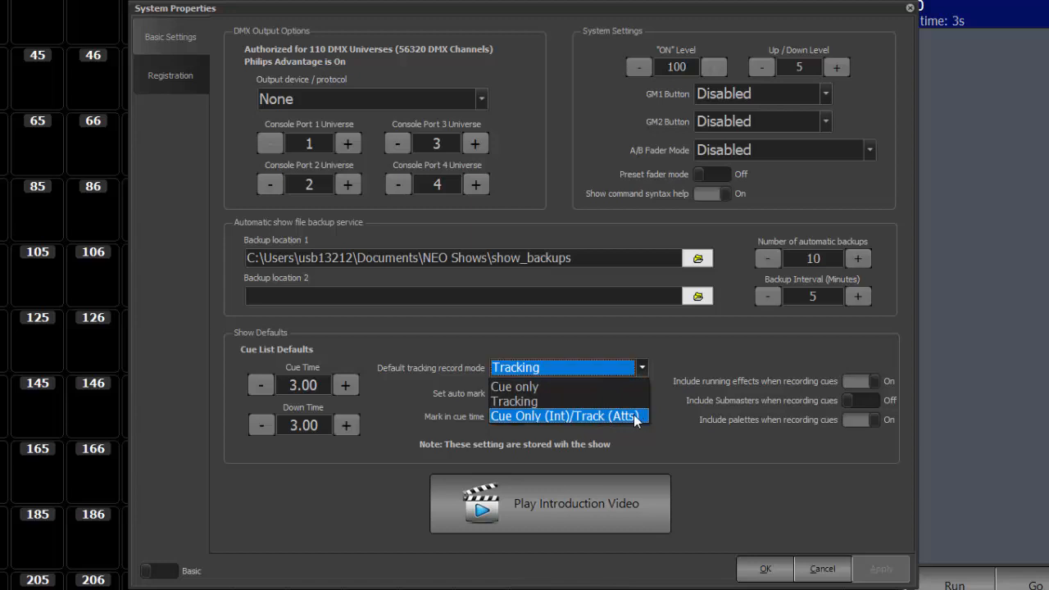
mouse_move(594, 420)
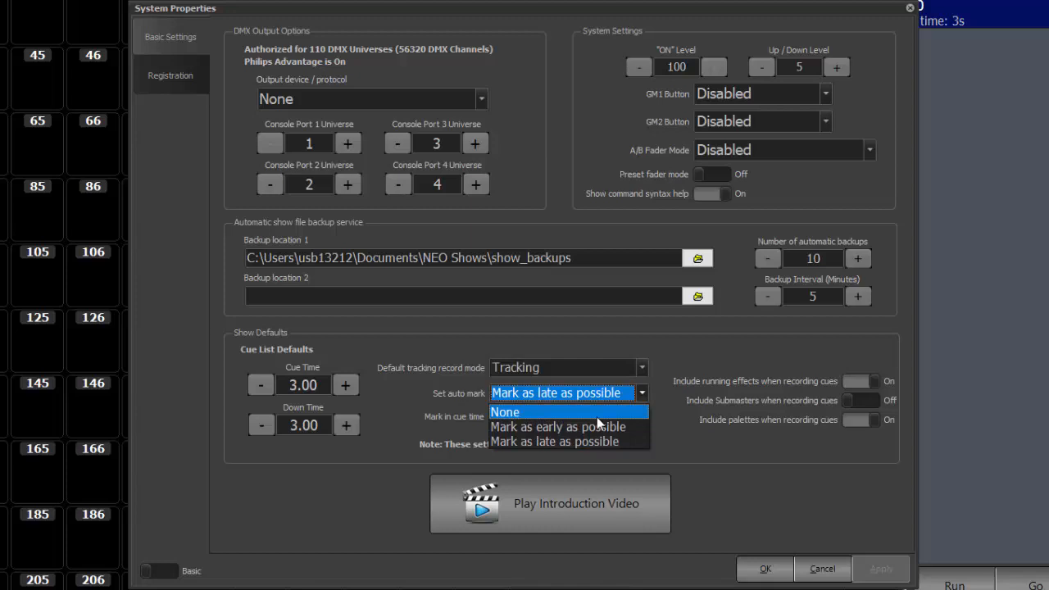
mouse_move(577, 441)
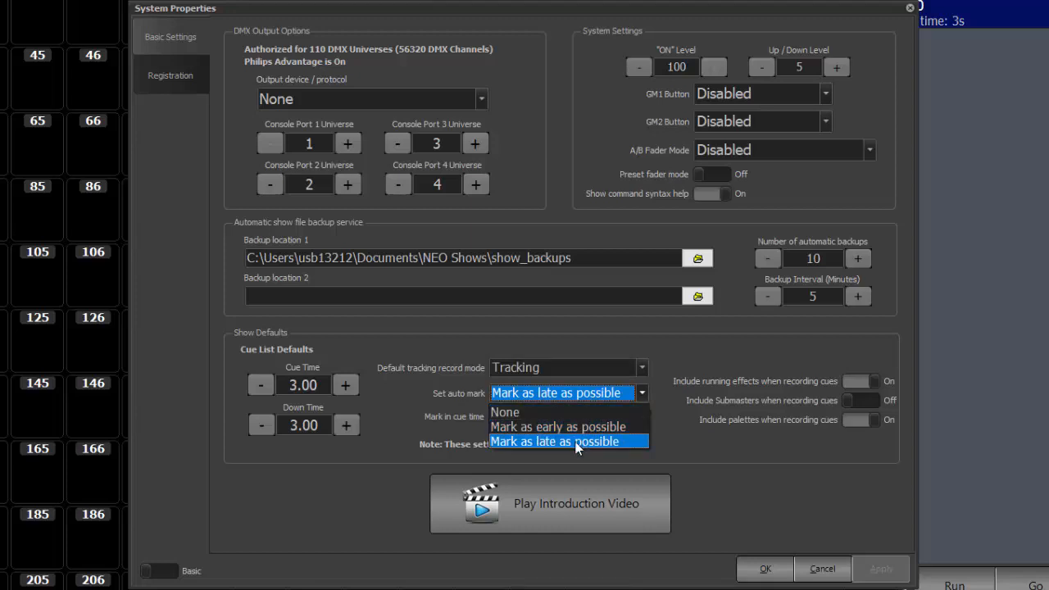
mouse_move(656, 441)
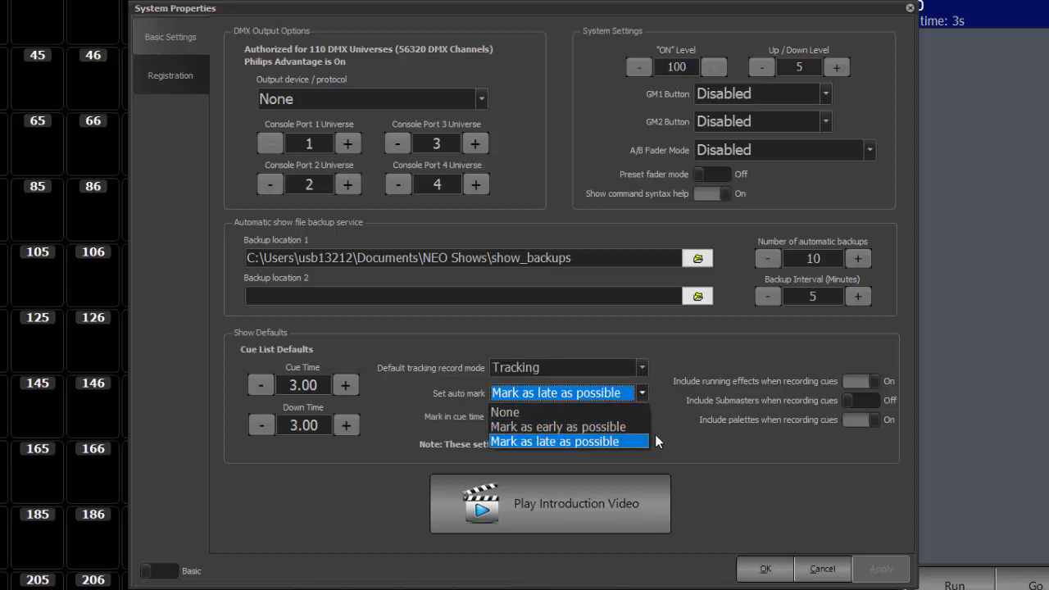
Review the Set auto mark options, keeping Mark as late as possible with Tracking mode.
click(567, 441)
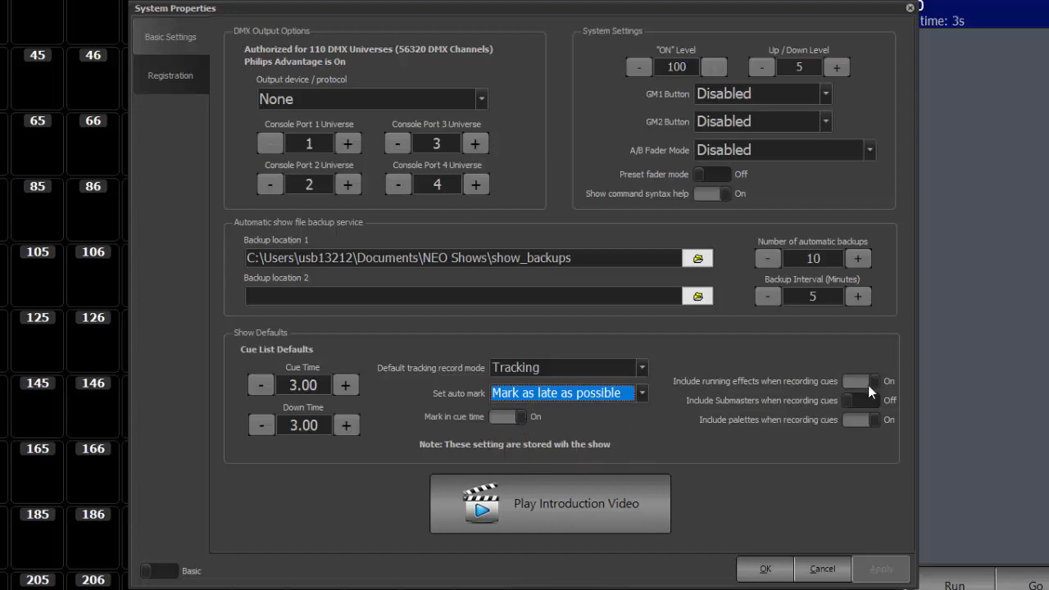
mouse_move(806, 402)
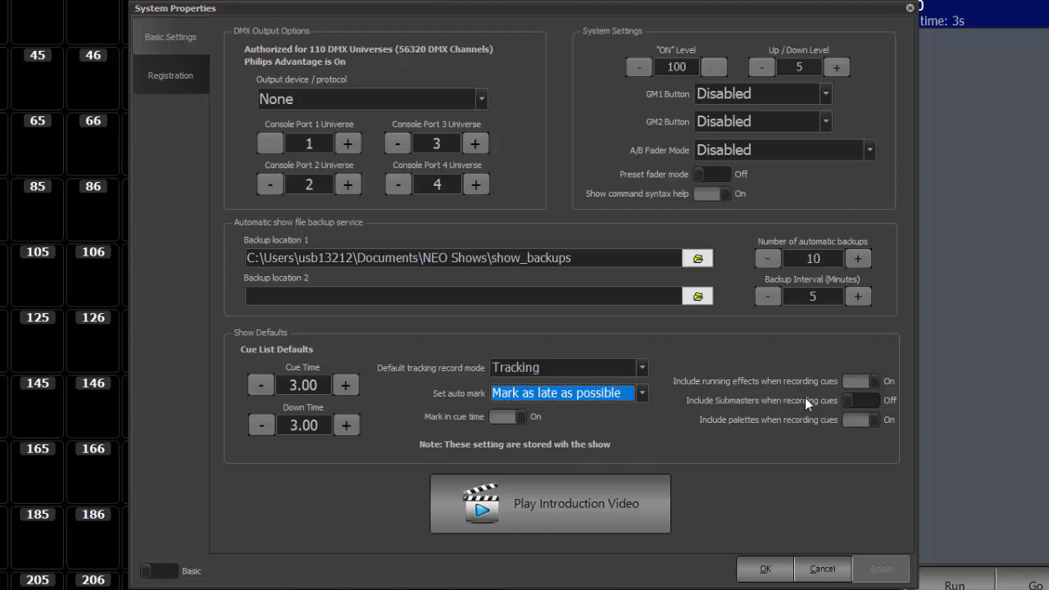
mouse_move(779, 402)
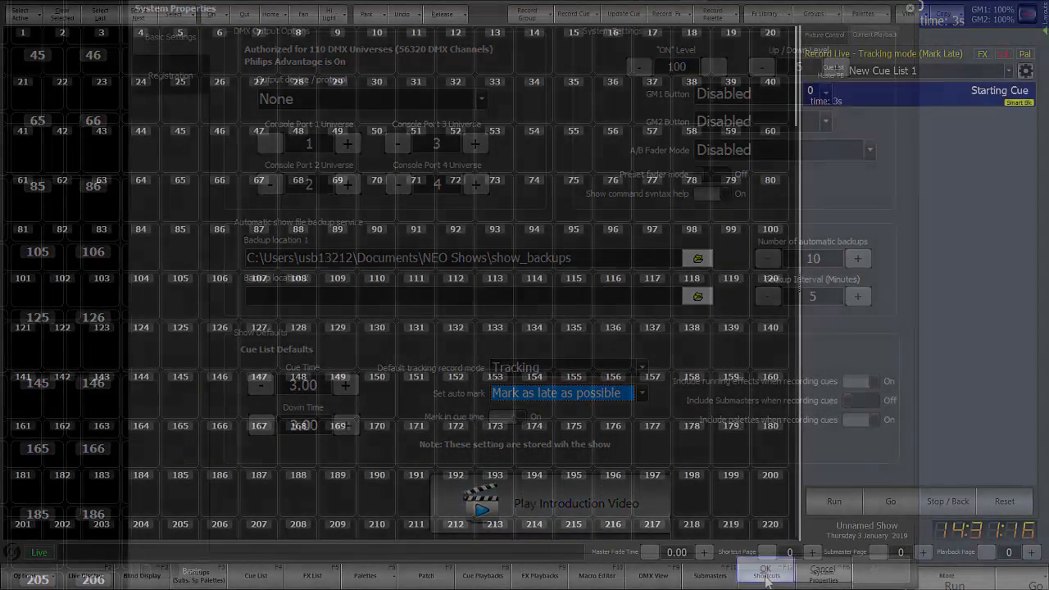
Return to the live channel display and browse the View menu's split view, Channel Formatting and Display Options submenus.
click(764, 572)
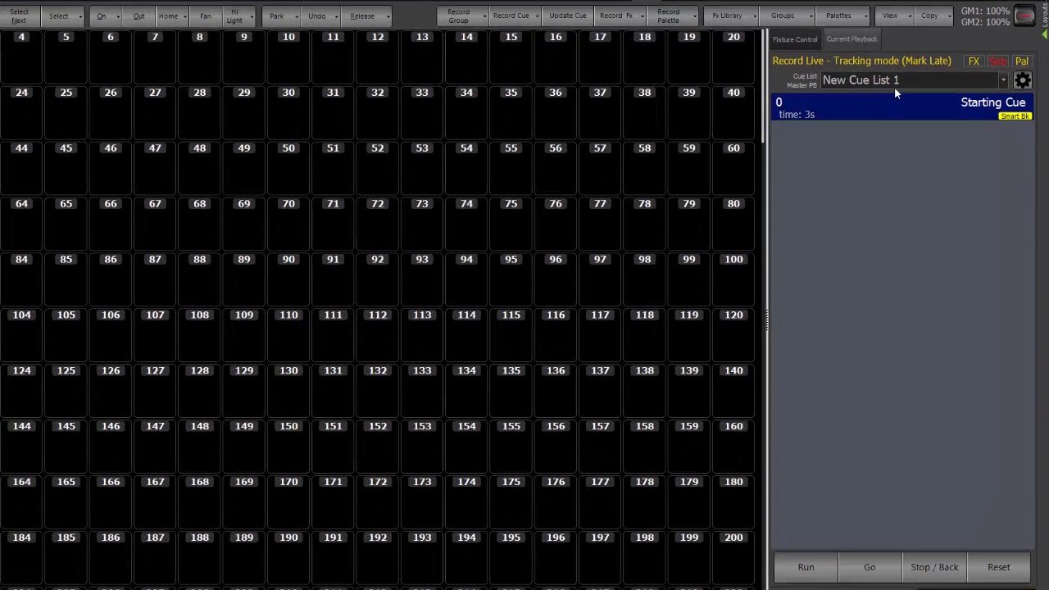
click(849, 20)
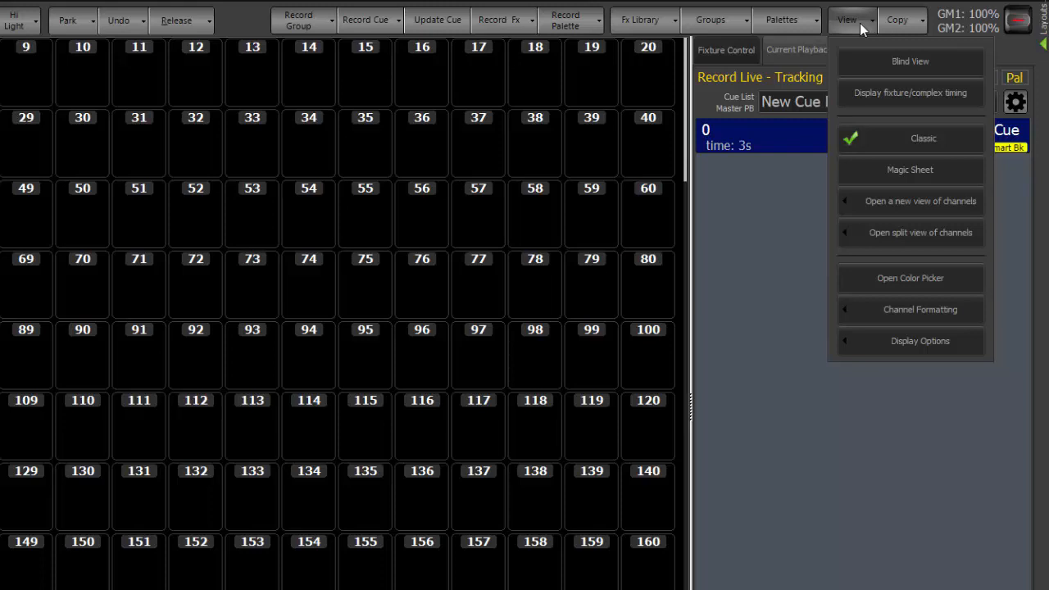
mouse_move(902, 92)
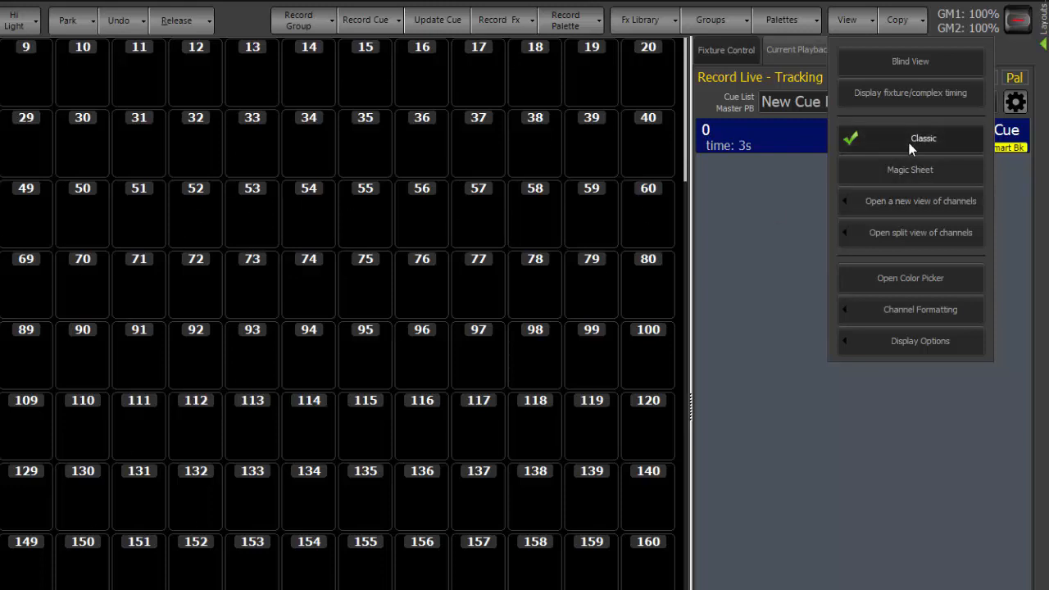
mouse_move(911, 207)
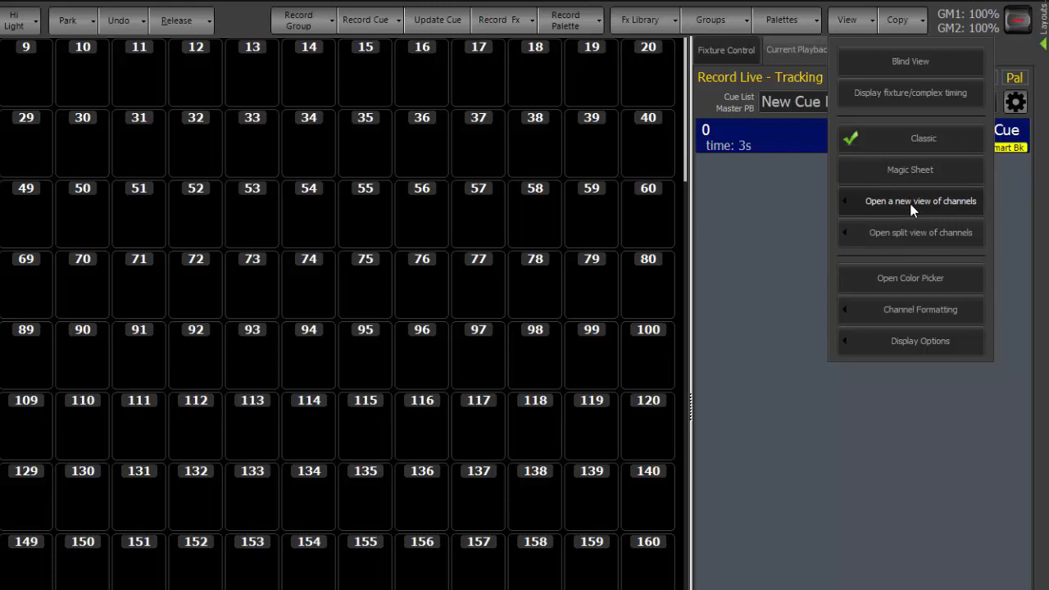
click(920, 200)
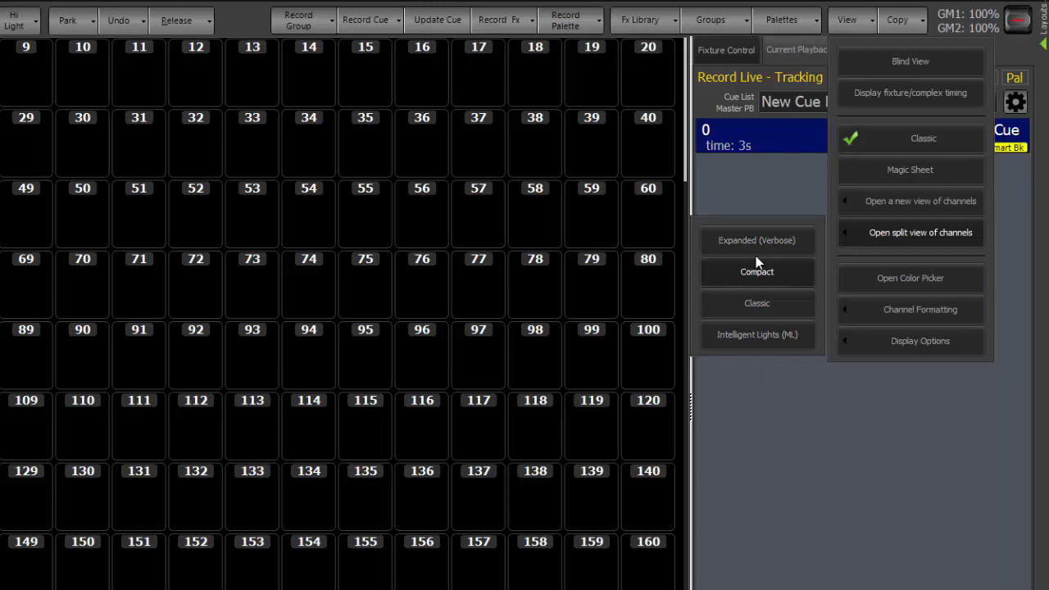
mouse_move(910, 279)
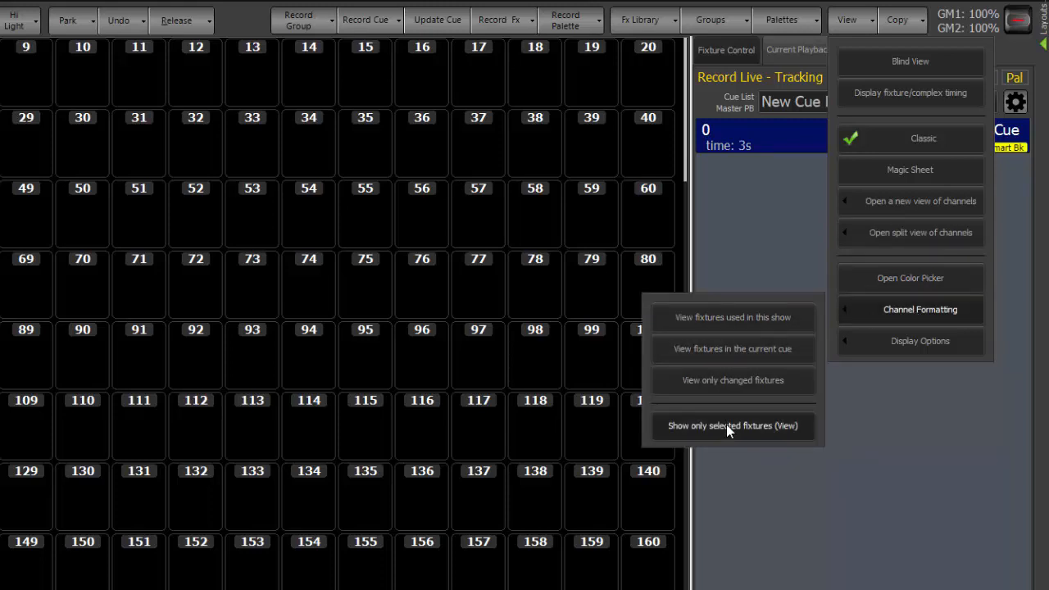
click(920, 341)
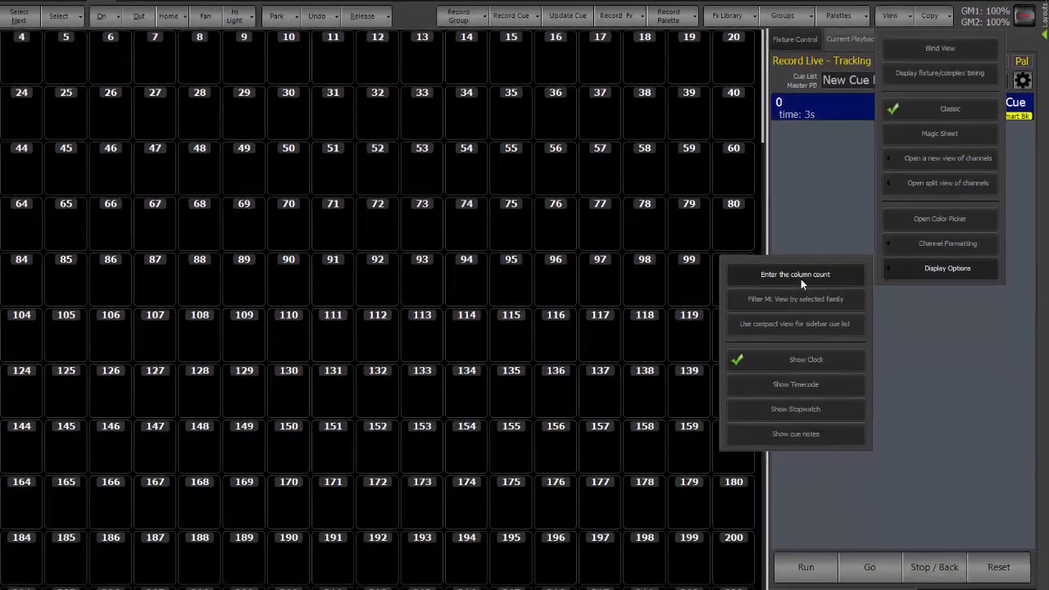
click(427, 575)
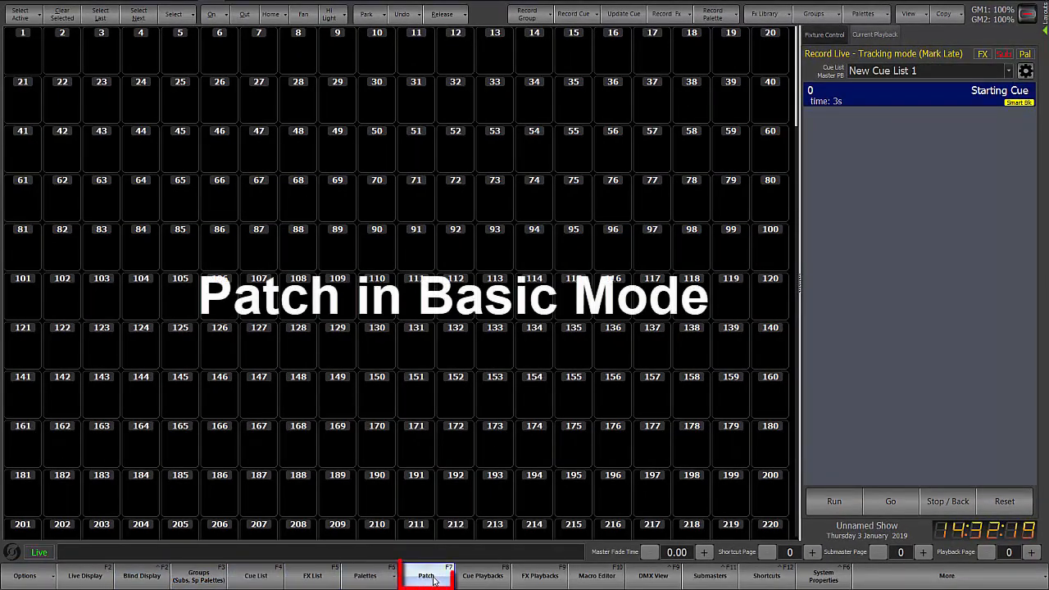
Show the Patch screen's Visible Columns checklist for fixtures 1–21 Standard Dimmers.
click(426, 574)
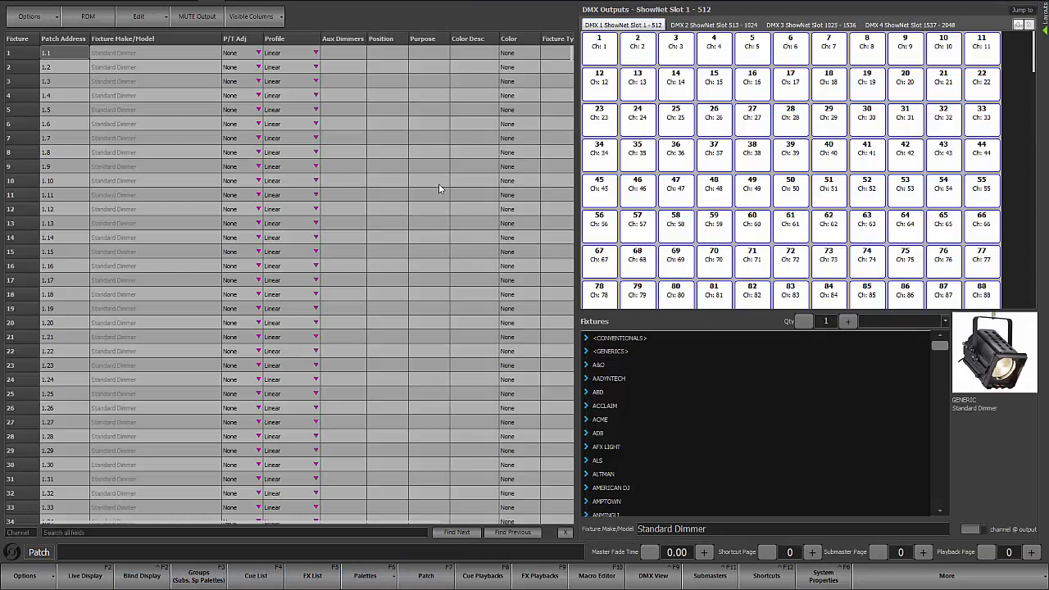
mouse_move(180, 178)
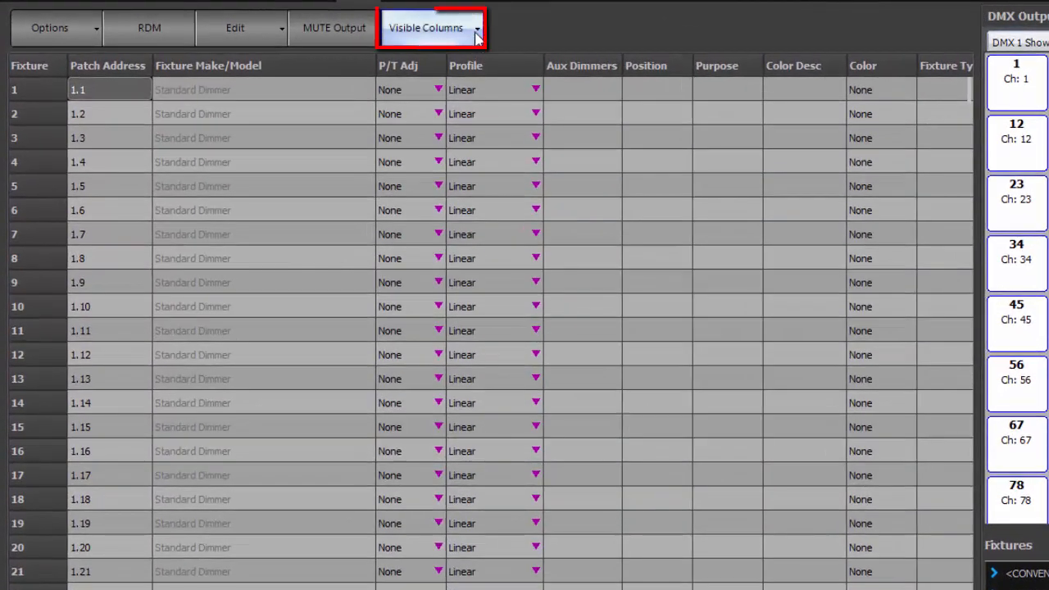
click(426, 27)
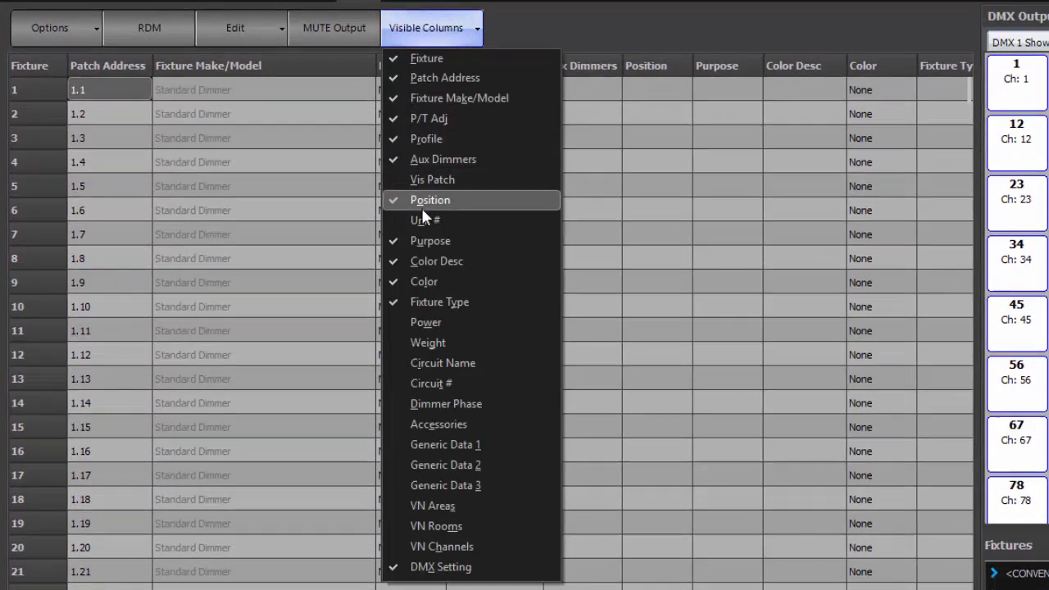
mouse_move(440, 302)
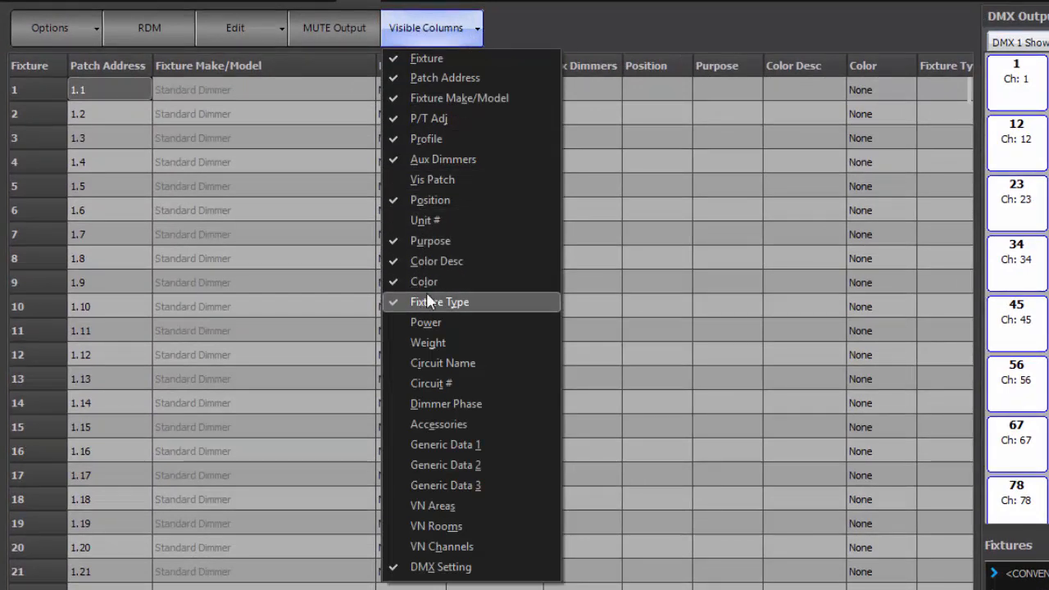
mouse_move(472, 179)
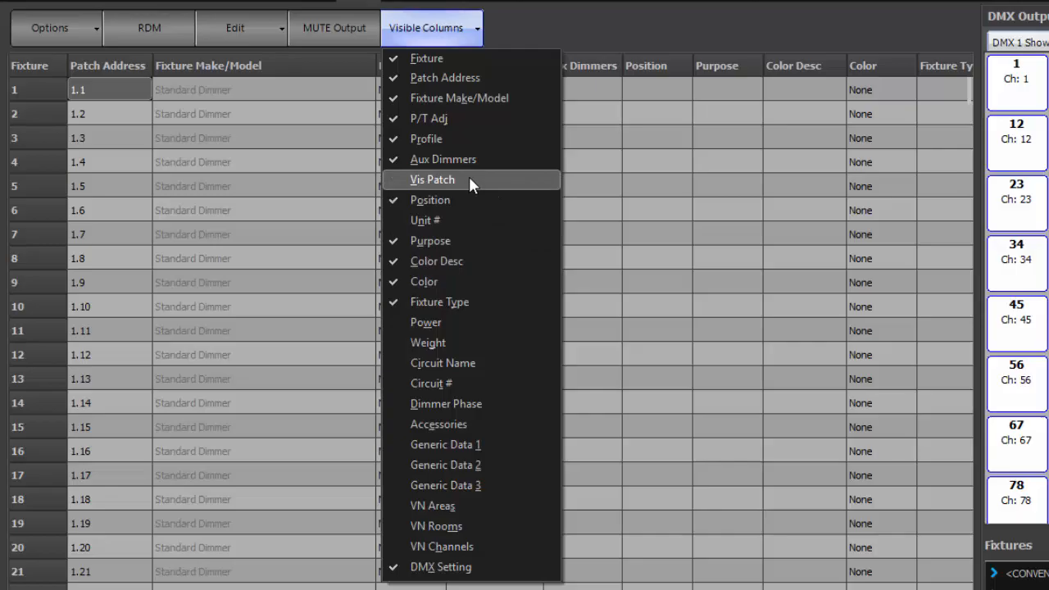